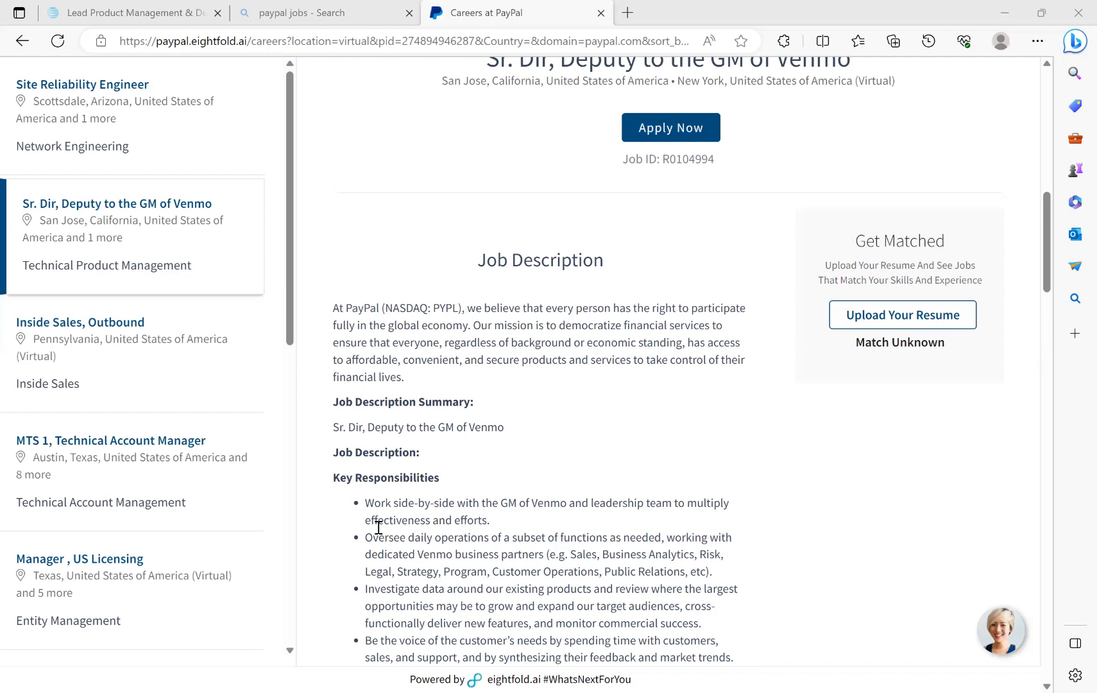
pyautogui.scroll(-3)
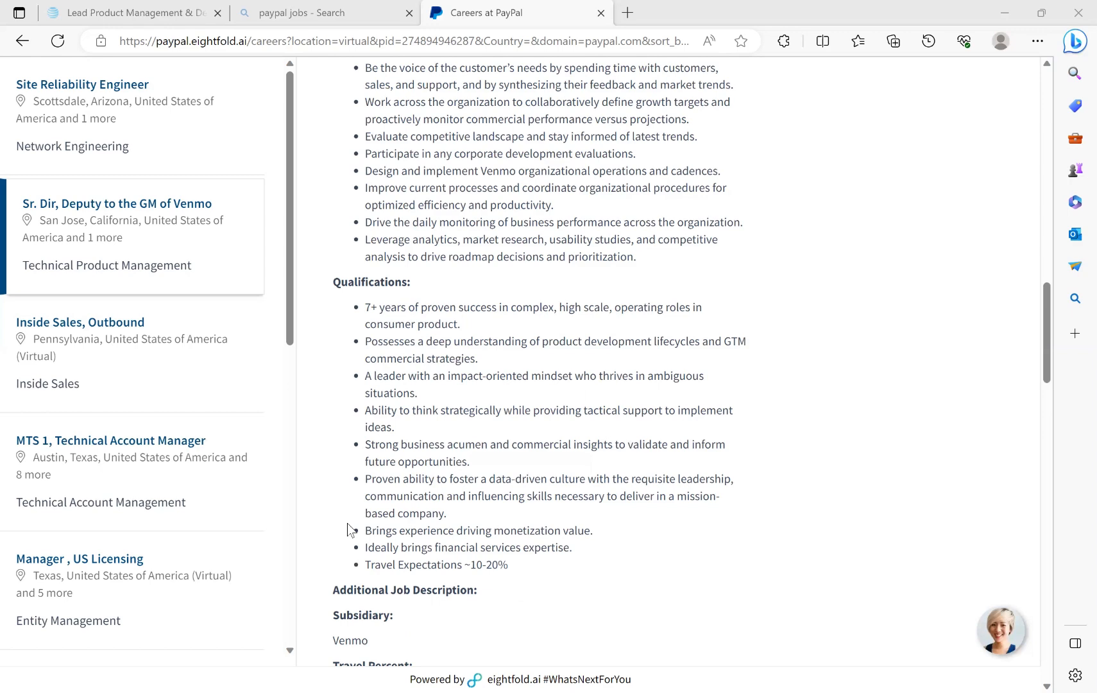
pyautogui.scroll(-3)
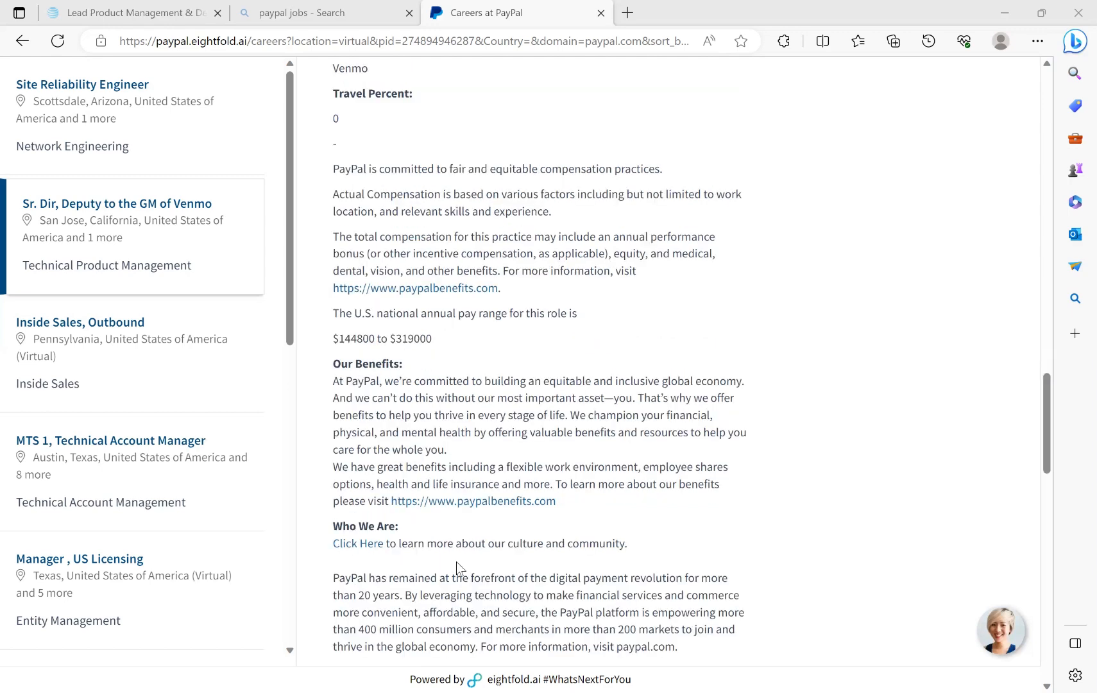